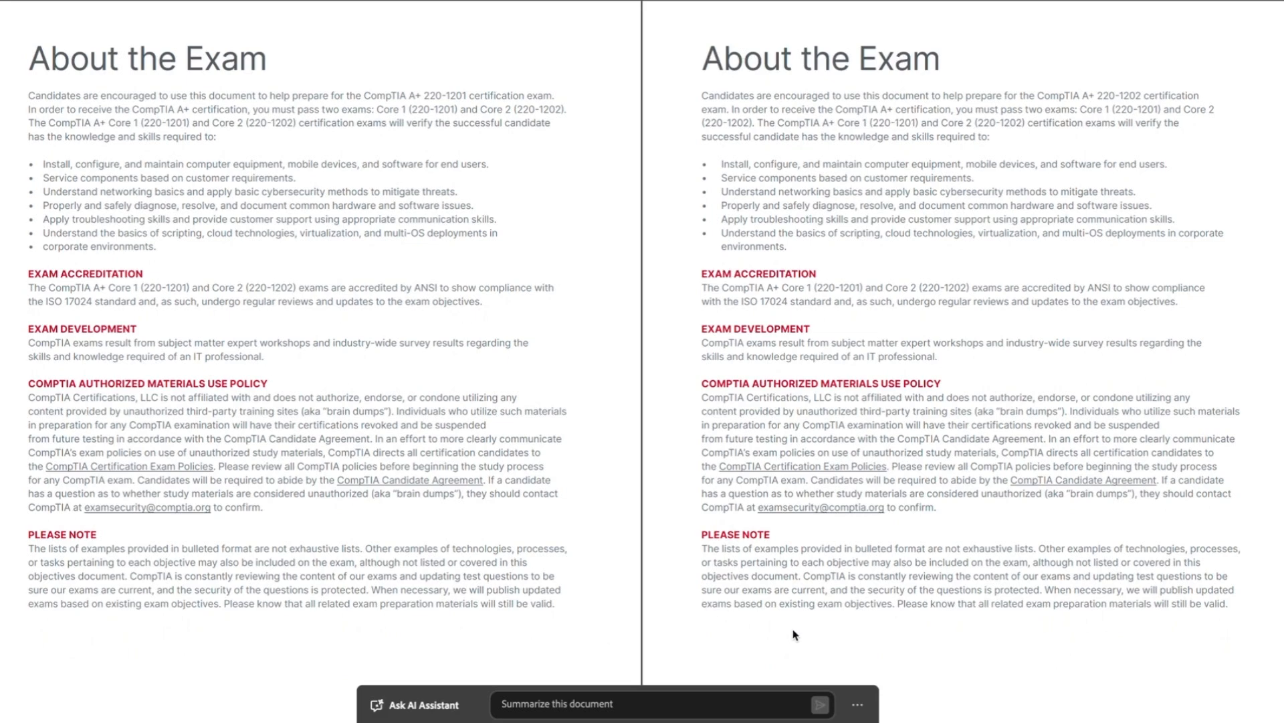
scroll("down", 3)
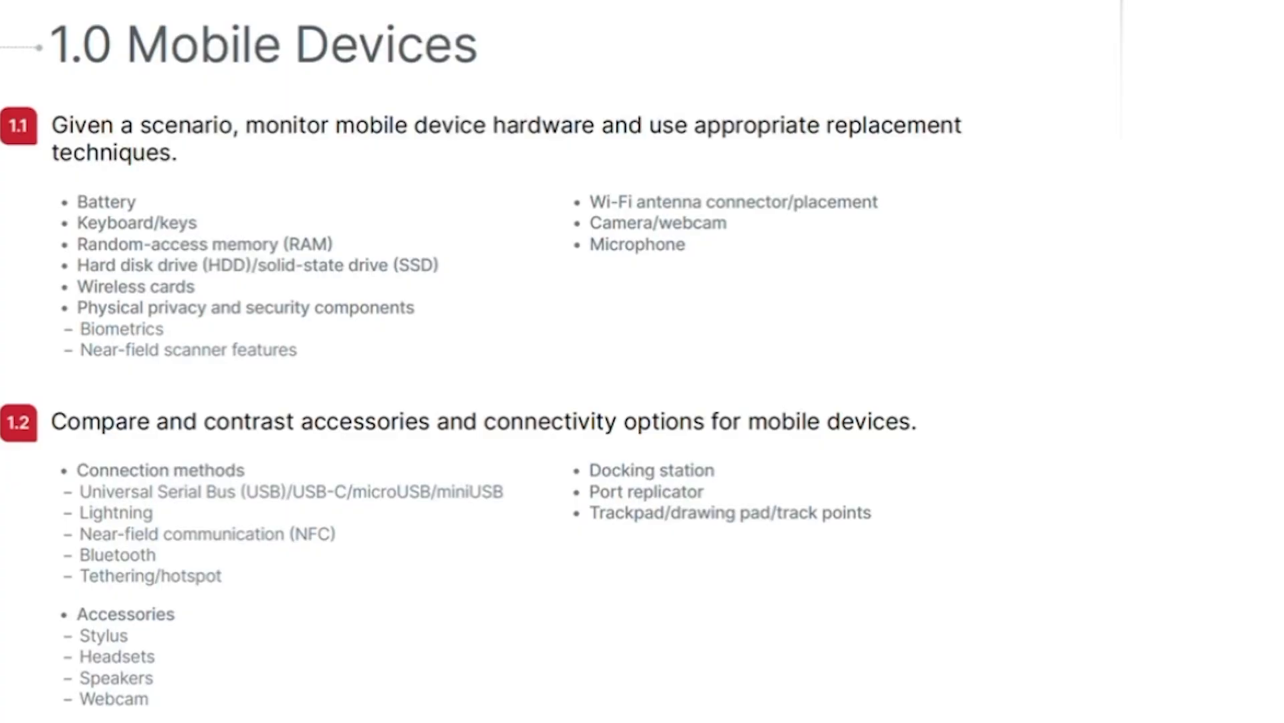
scroll("up", 3)
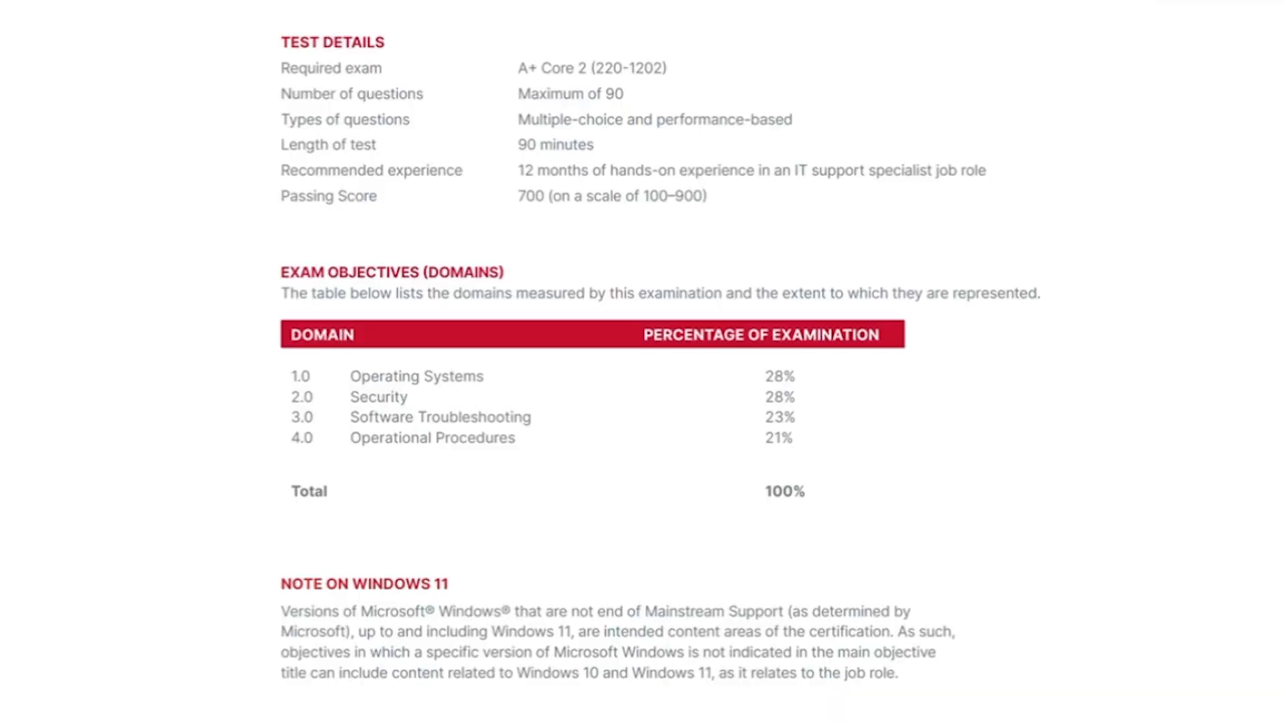